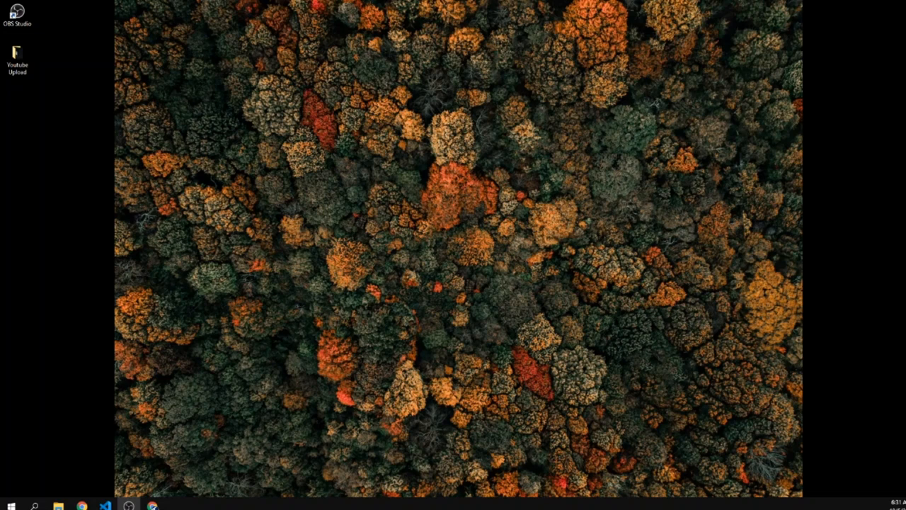
pyautogui.moveTo(216, 323)
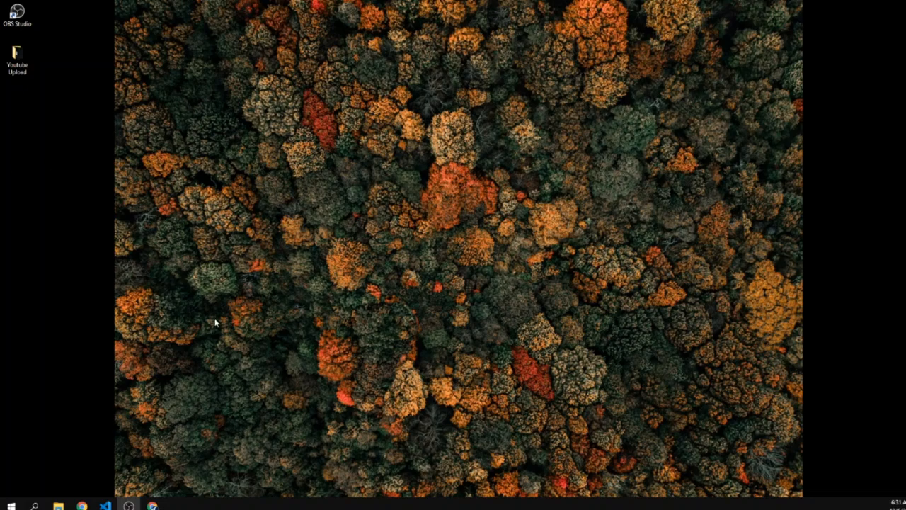
# Bring up Chrome's new tab page with its YouTube, LinkedIn and other shortcut tiles
pyautogui.click(82, 505)
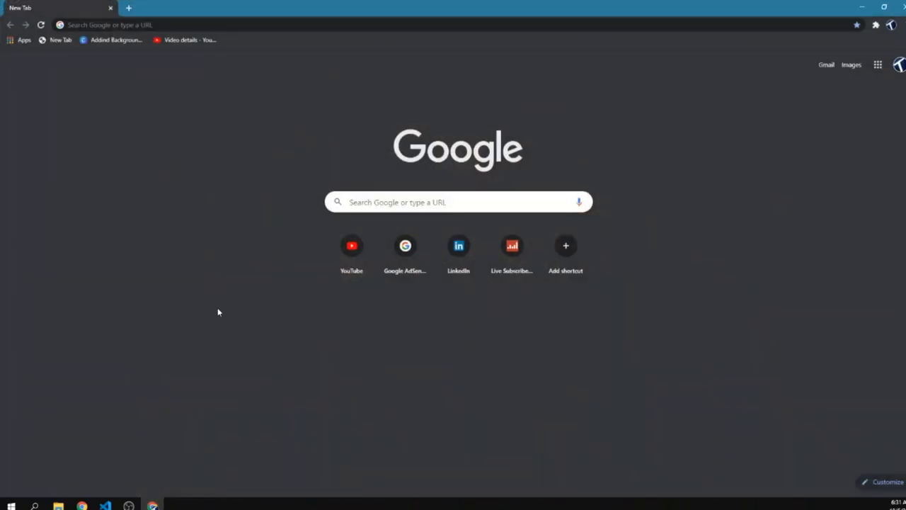
pyautogui.moveTo(366, 313)
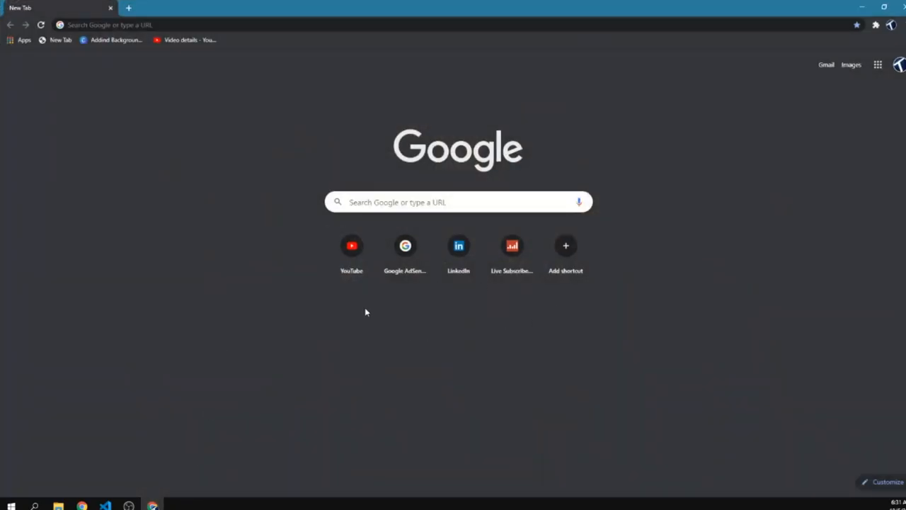
pyautogui.moveTo(405, 246)
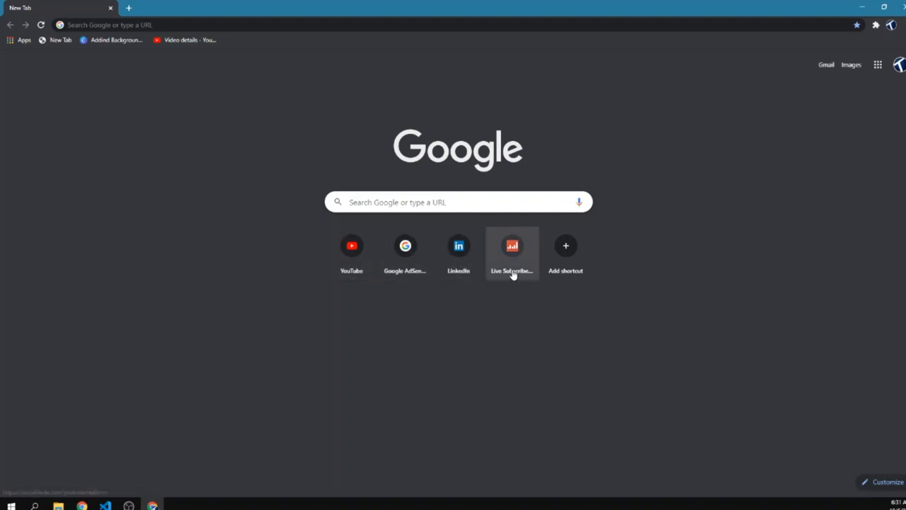
pyautogui.moveTo(851, 371)
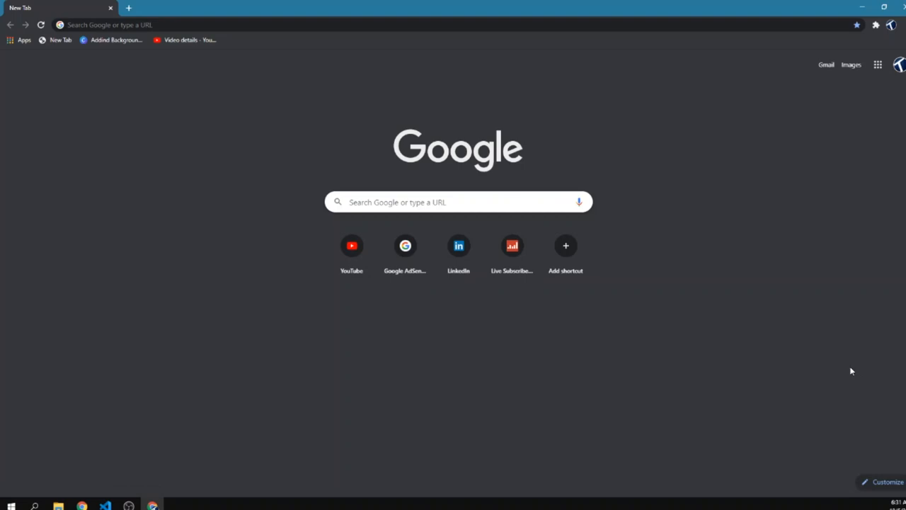
pyautogui.moveTo(617, 296)
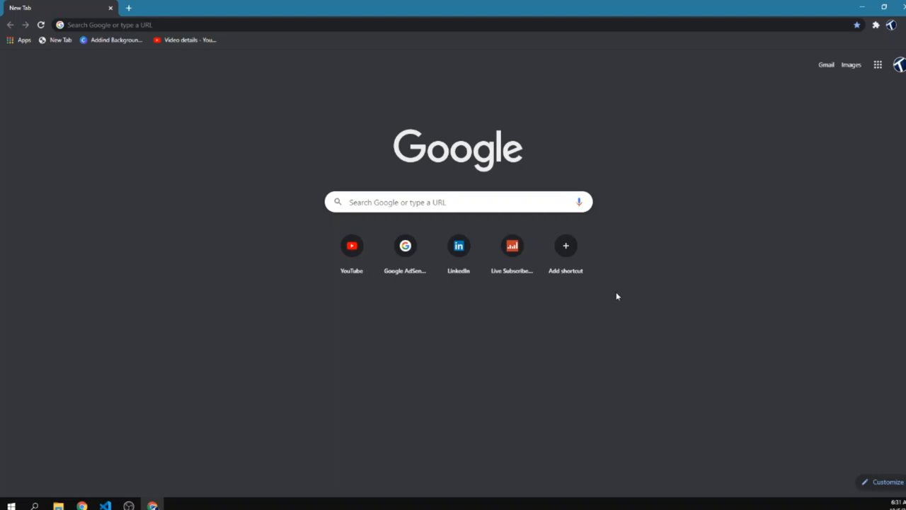
# Begin a new shortcut named Facebook, leaving its URL blank, and focus the address bar
pyautogui.click(565, 245)
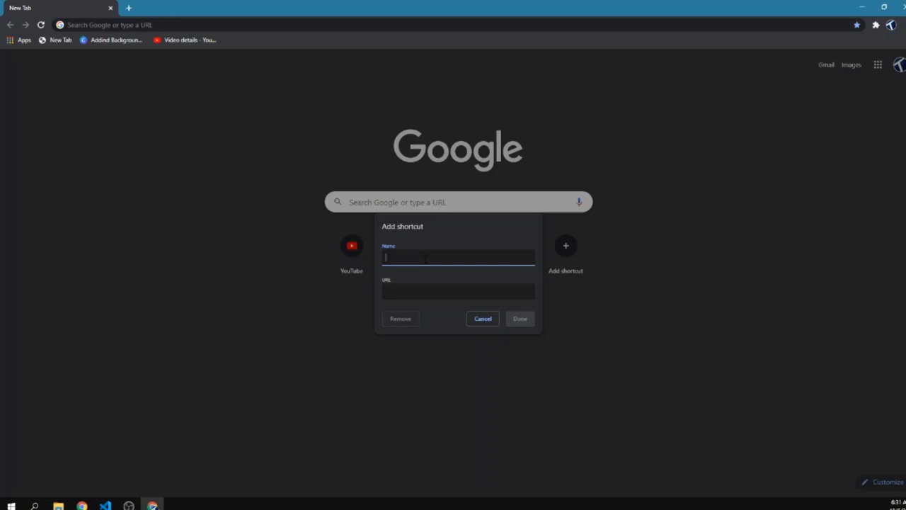
pyautogui.write('Facebook')
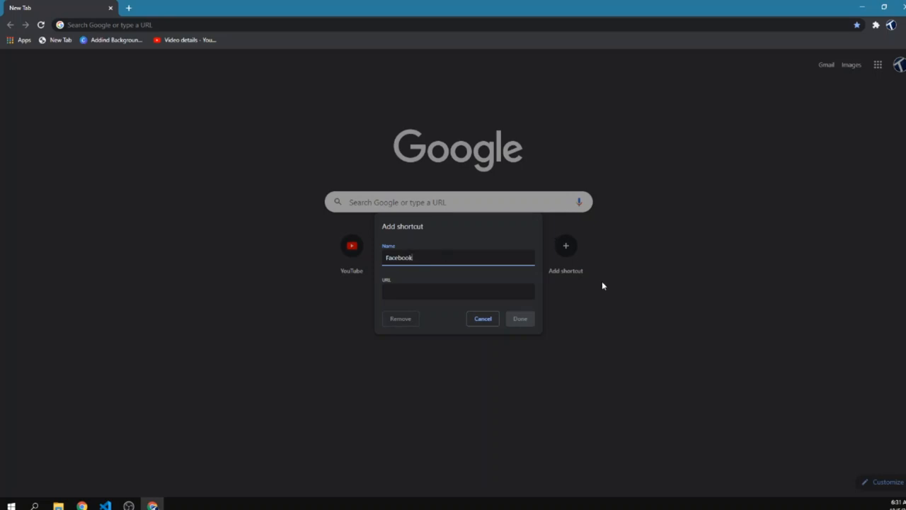
pyautogui.click(458, 291)
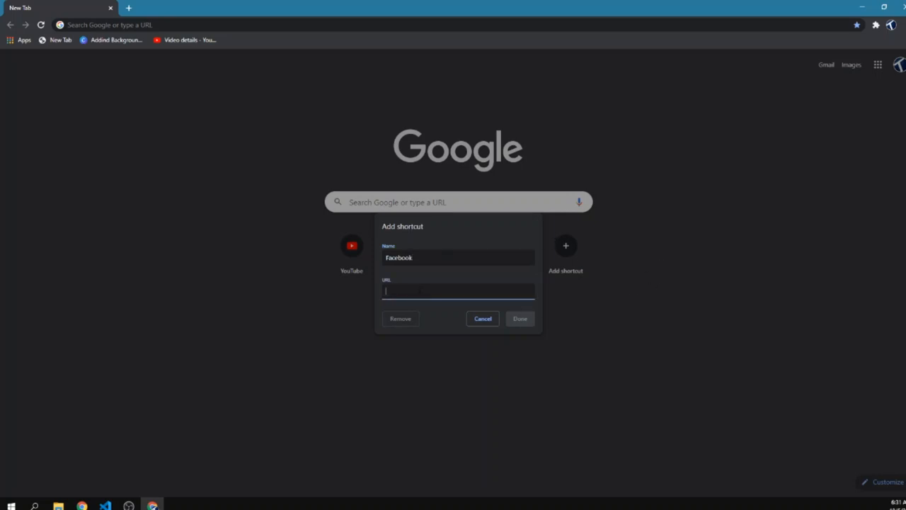
pyautogui.click(483, 318)
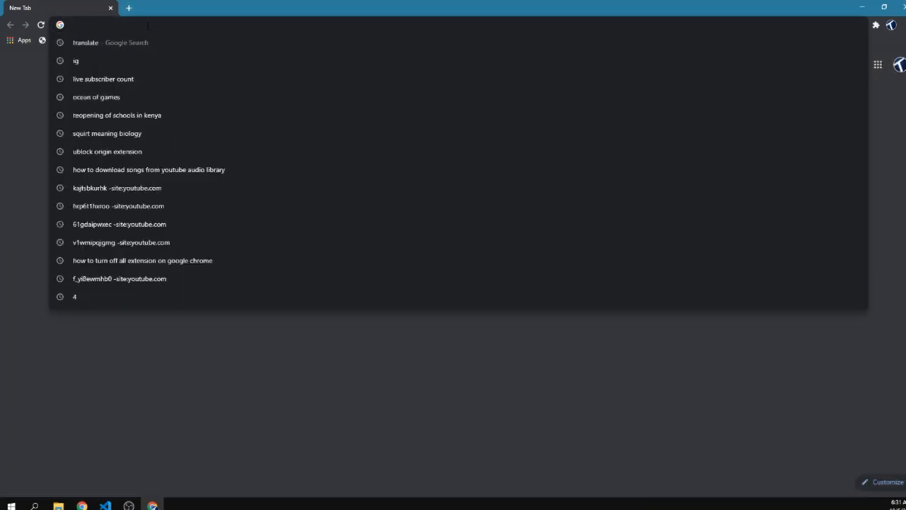
# Enter facebook.com in the address bar, then return to the new tab page
pyautogui.write('facebook.com')
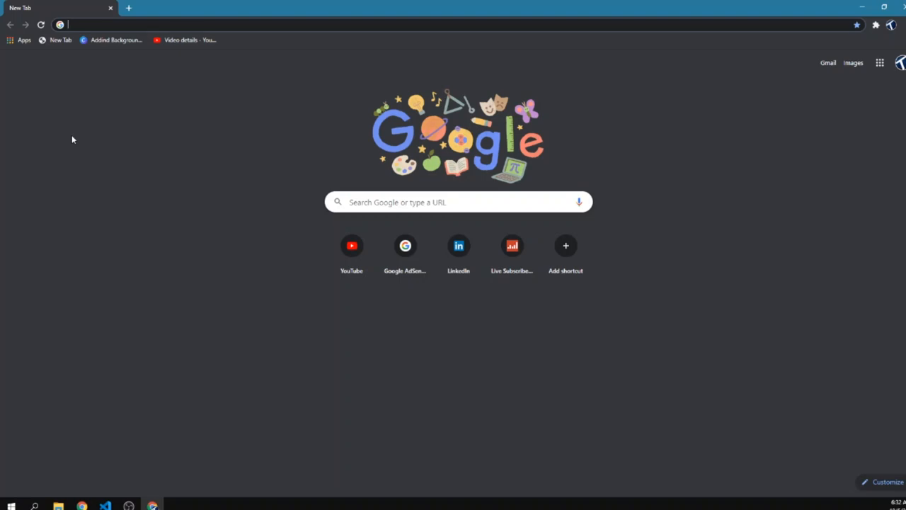
pyautogui.moveTo(250, 287)
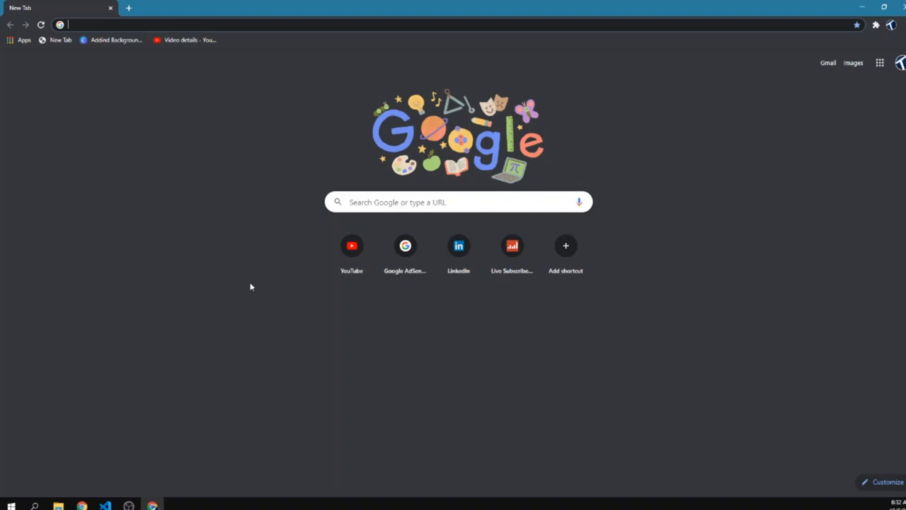
pyautogui.moveTo(582, 312)
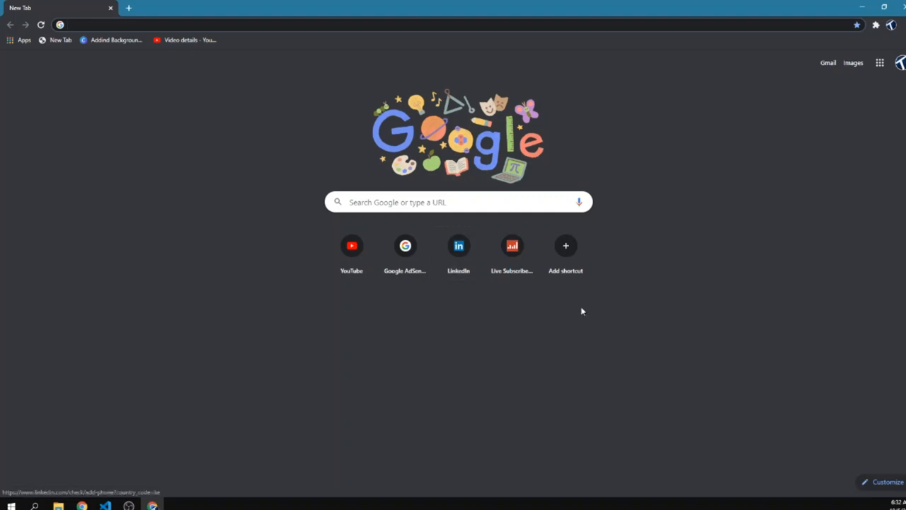
pyautogui.click(565, 246)
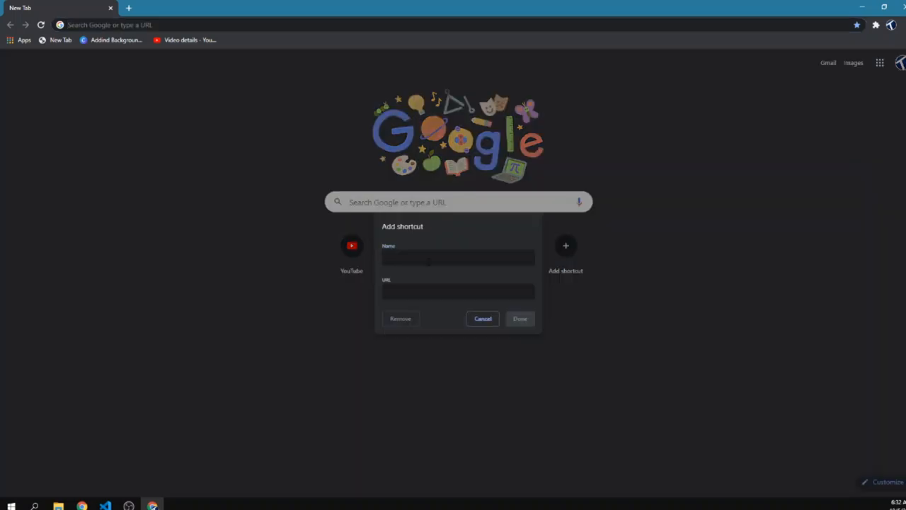
pyautogui.click(457, 257)
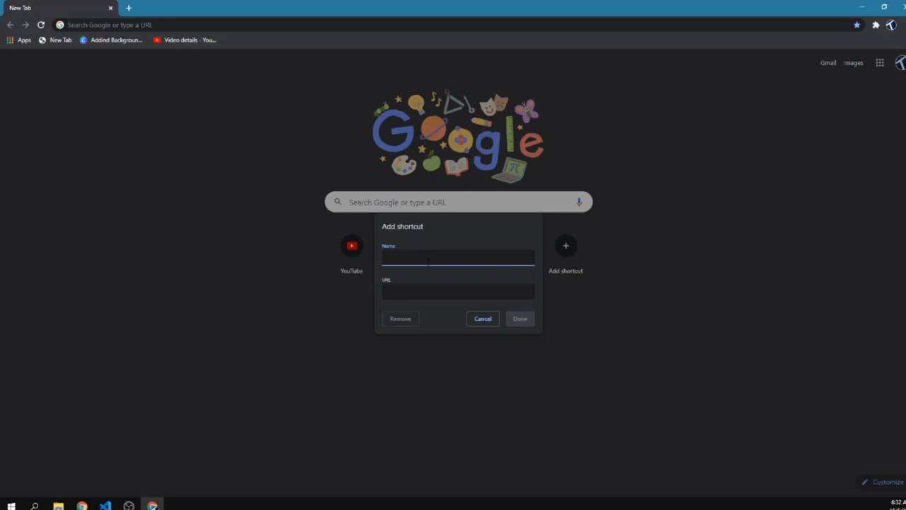
pyautogui.write('Facebl')
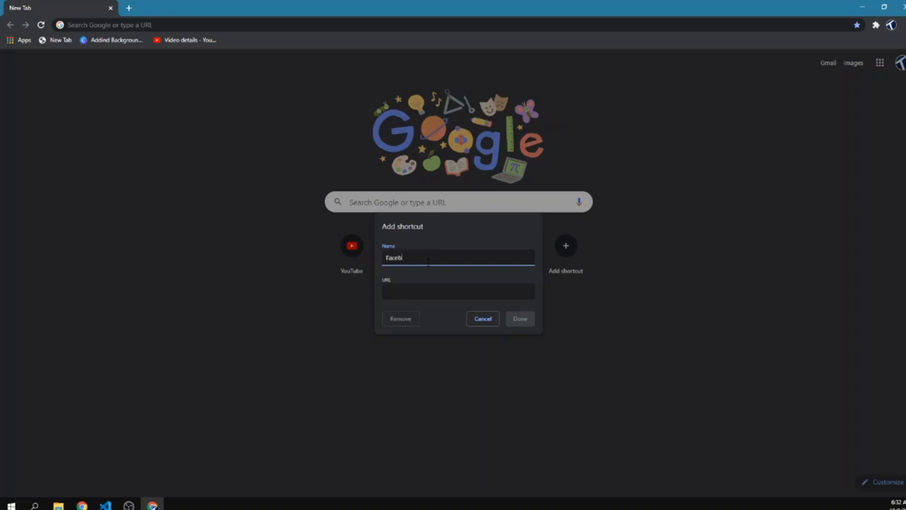
pyautogui.write('ook')
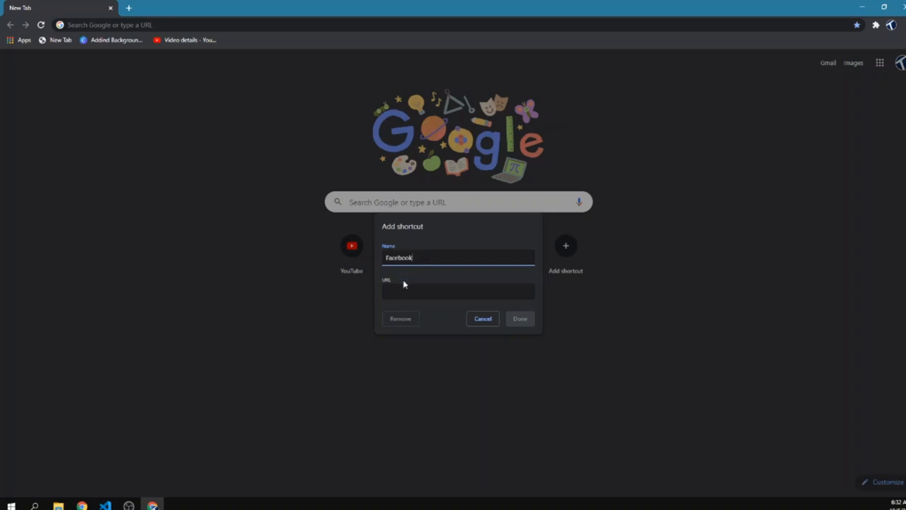
pyautogui.click(458, 291)
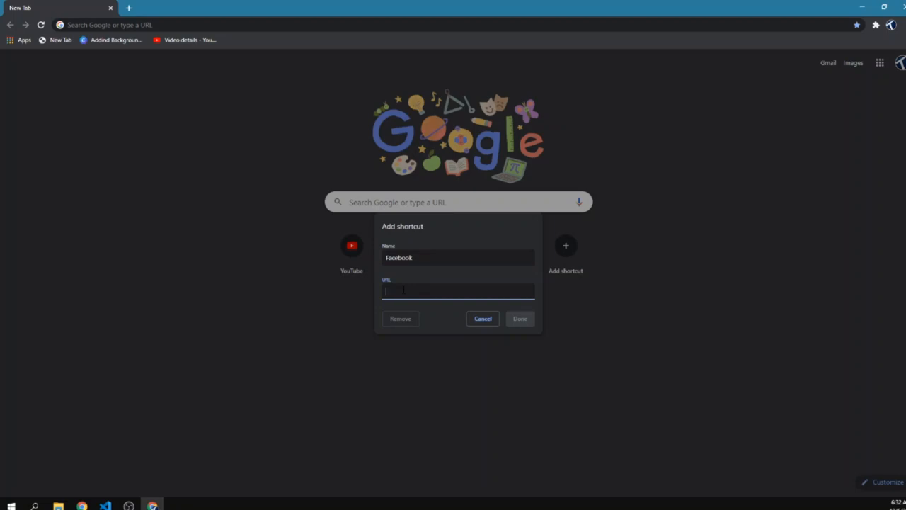
pyautogui.write('https://web.facebook.com/?_rdc=1&_rdr')
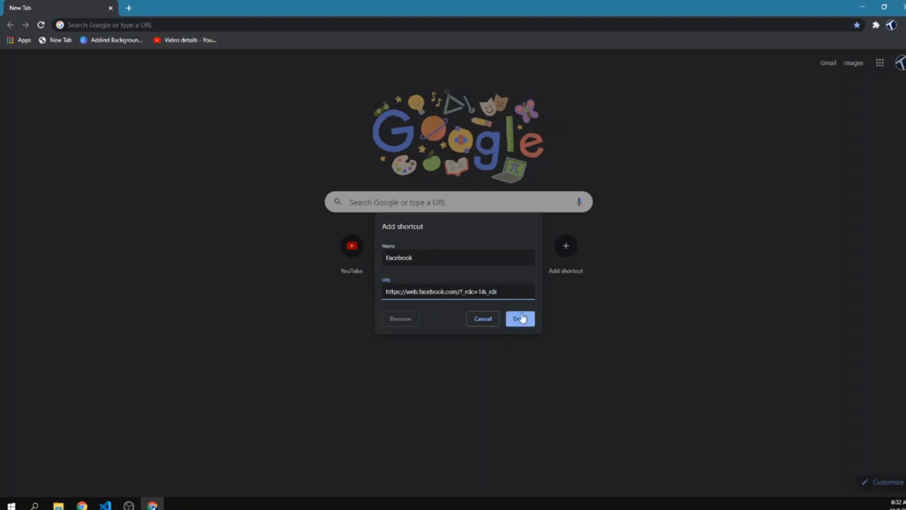
pyautogui.click(521, 318)
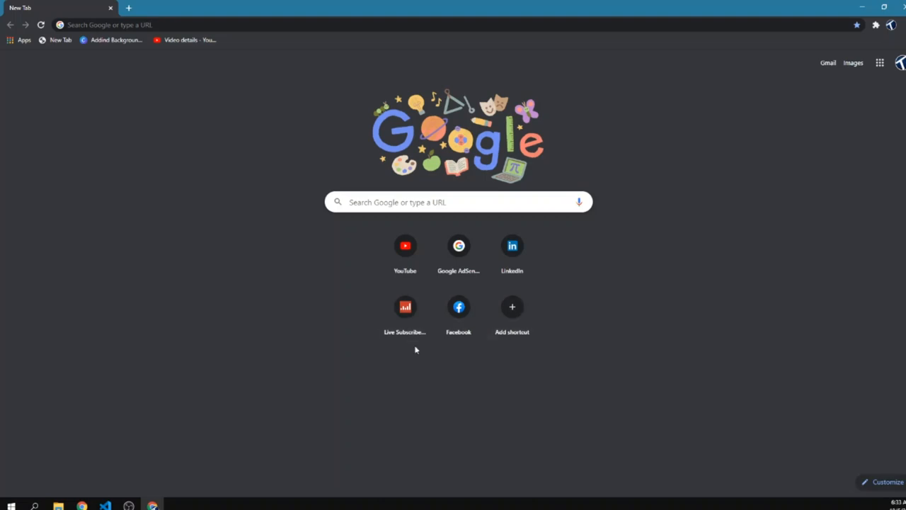
pyautogui.moveTo(316, 289)
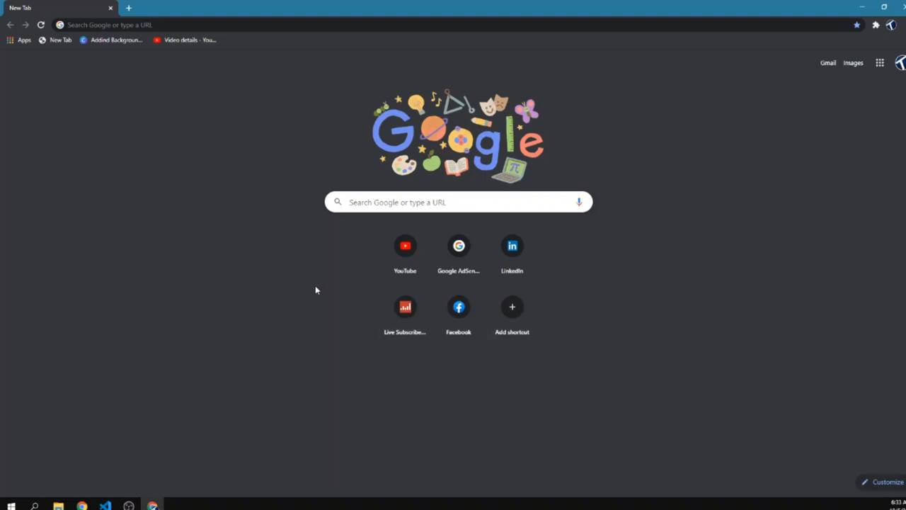